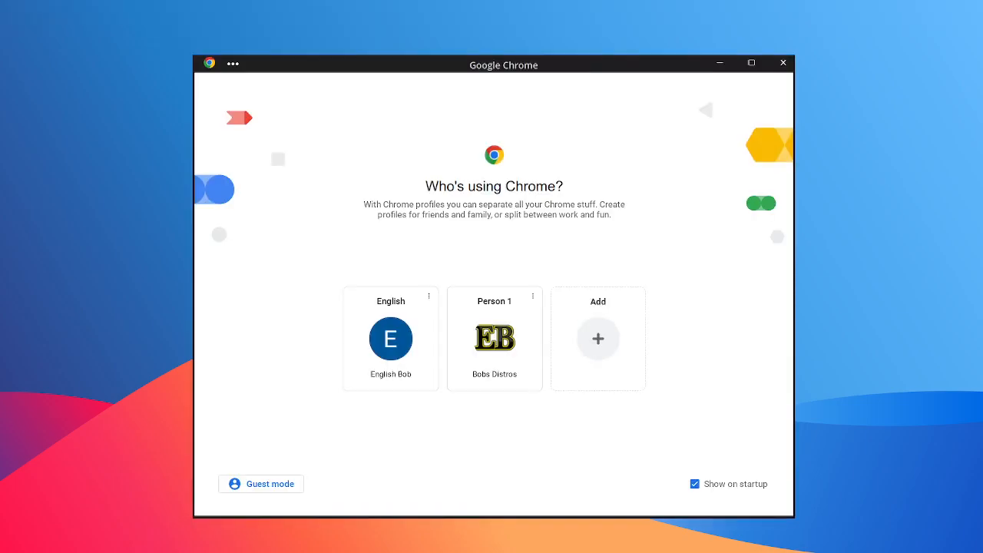
Start Chrome under the English profile from the profile picker.
left_click(390, 338)
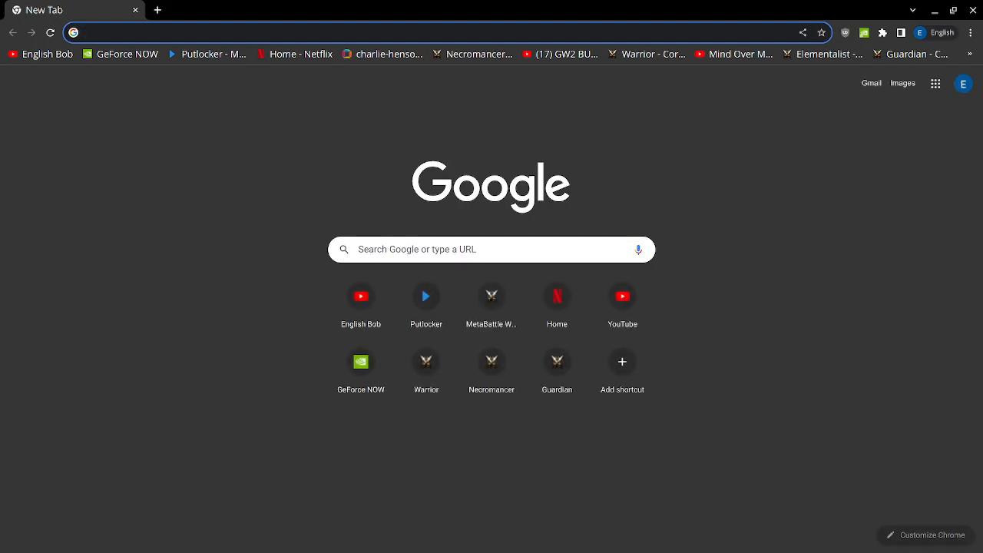
Open the English Bob channel from bookmarks and scroll to its live streams and playlists.
left_click(359, 297)
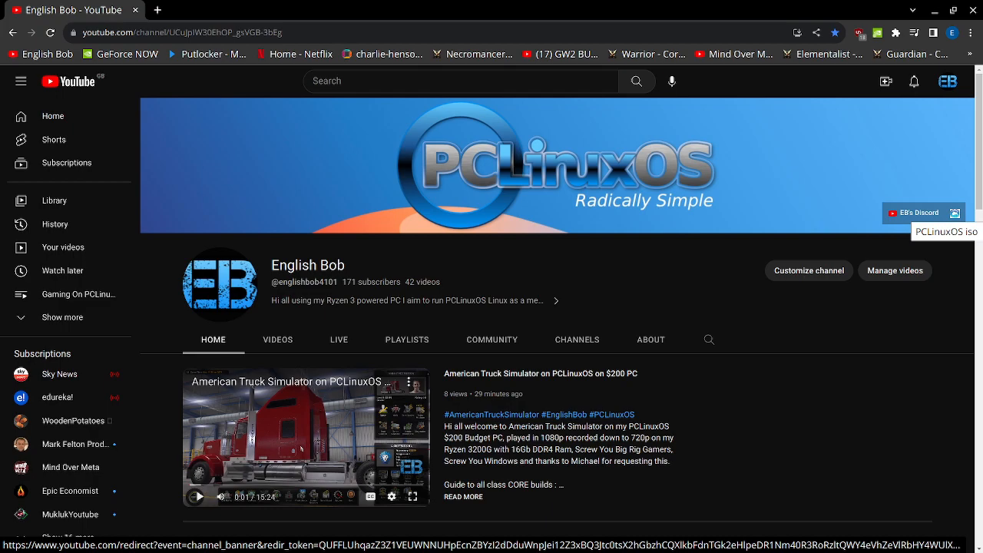
scroll("down", 3)
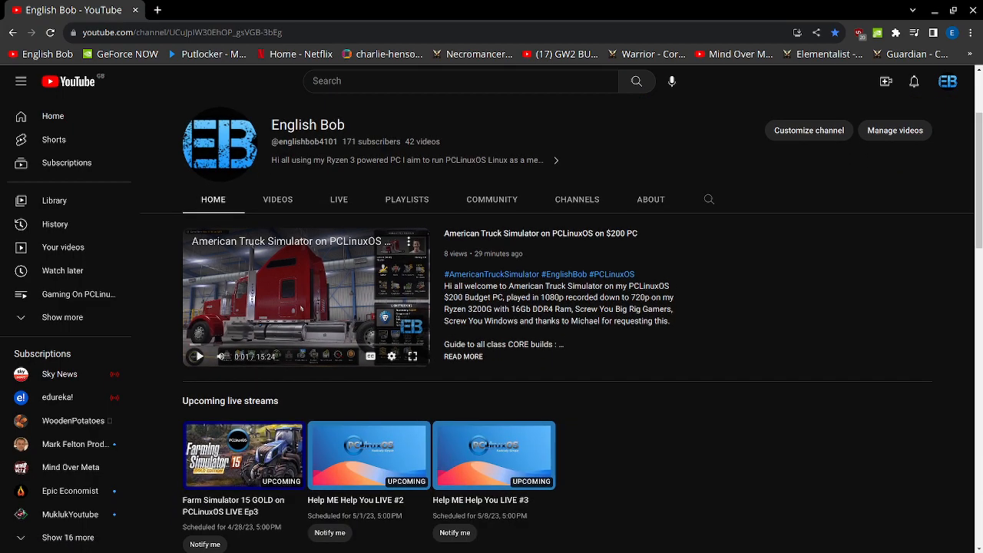
scroll("down", 3)
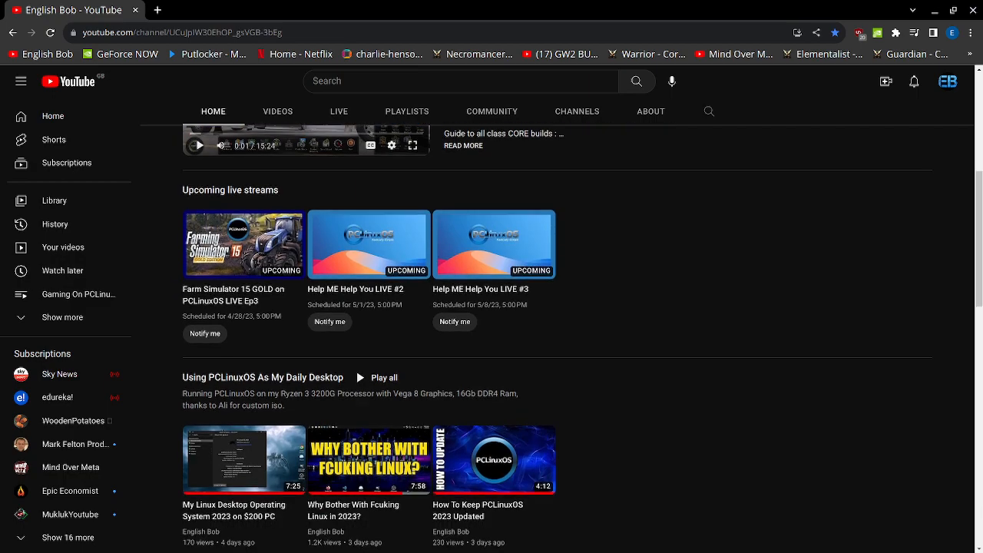